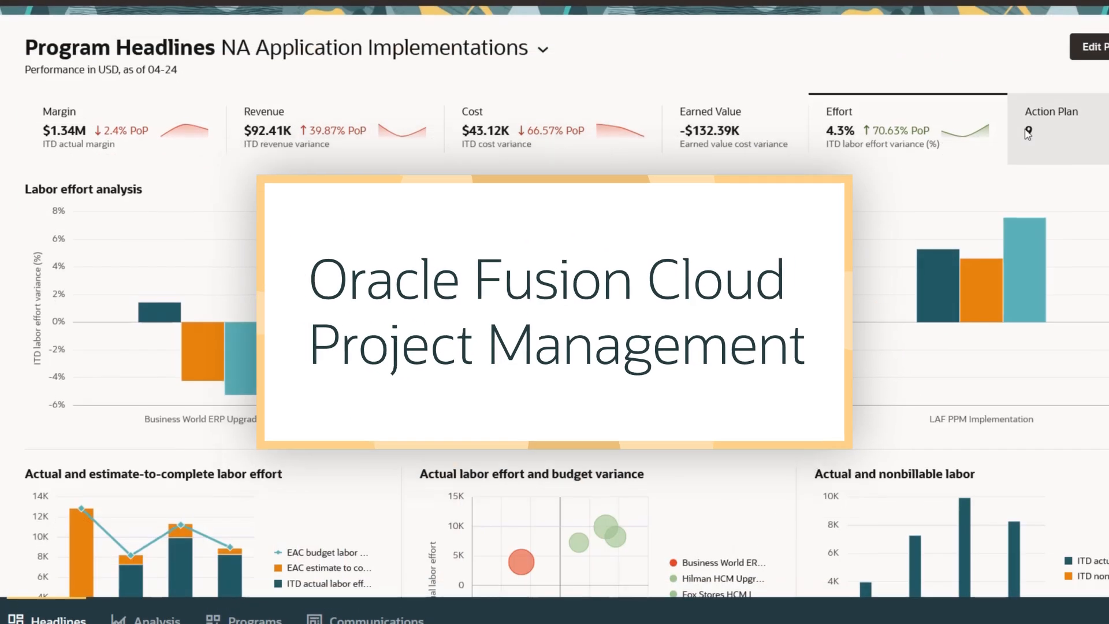
Step: Show the Margin analysis charts for the NA Application Implementations program headlines
click(1051, 124)
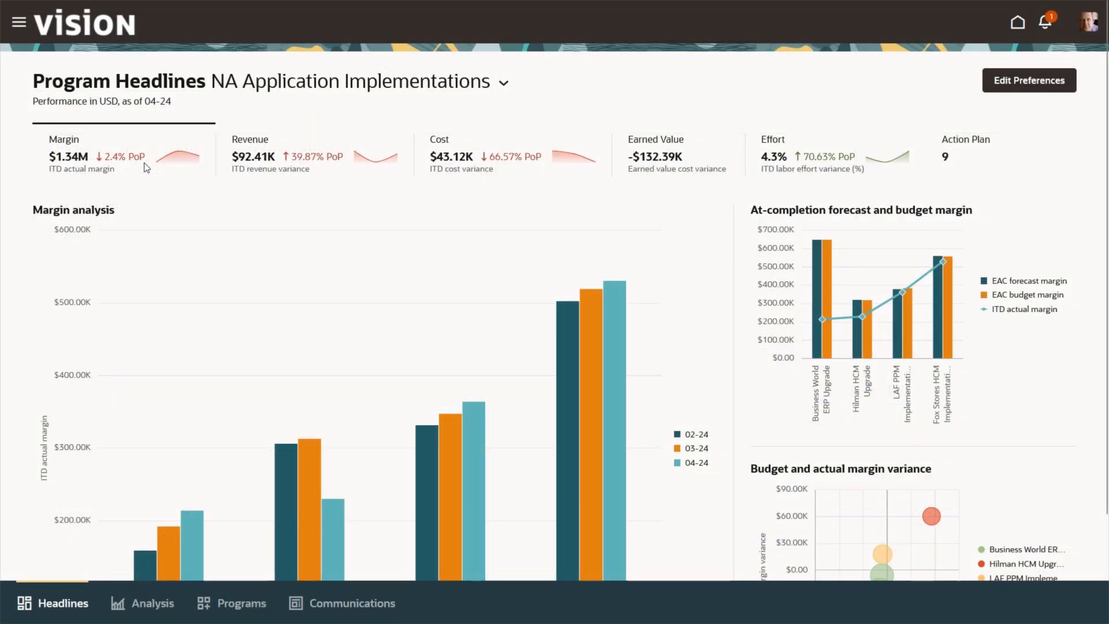
click(123, 154)
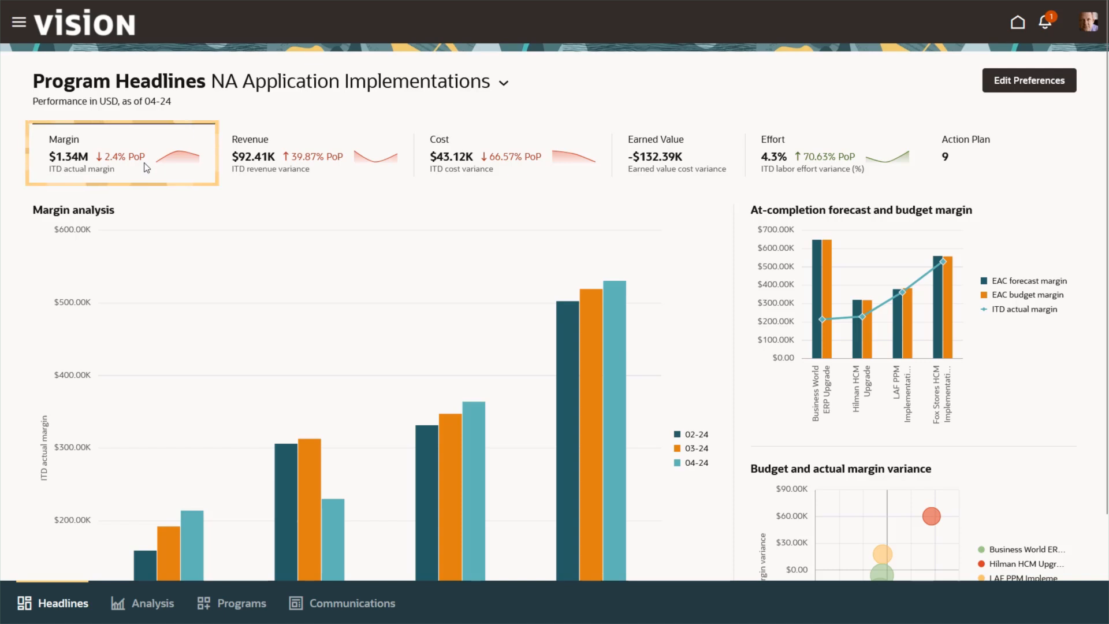
click(314, 153)
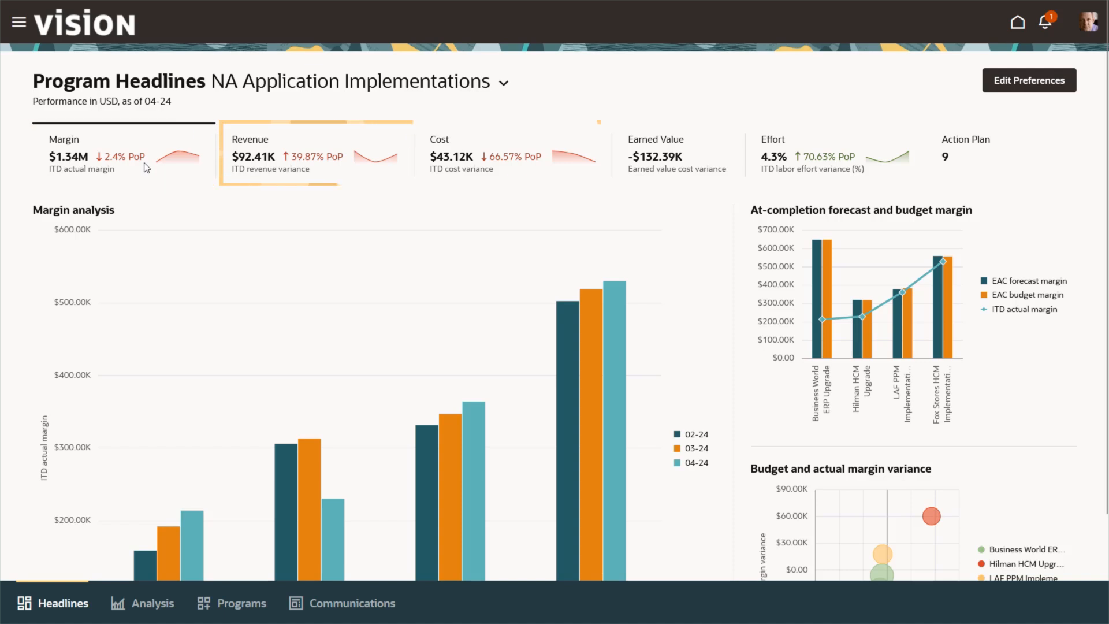
click(799, 153)
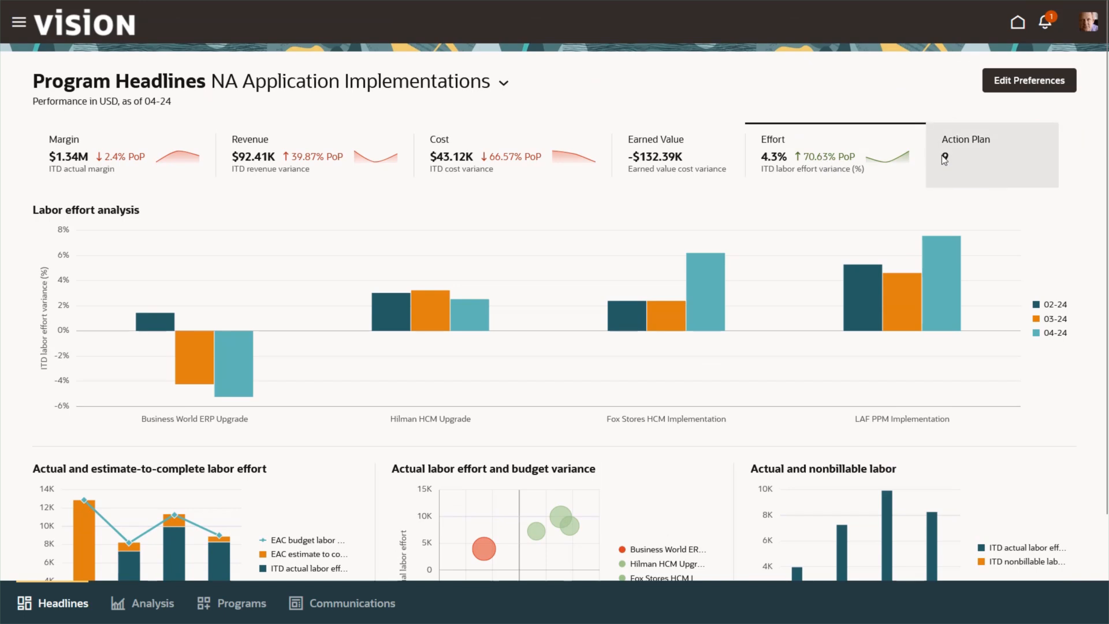
click(966, 140)
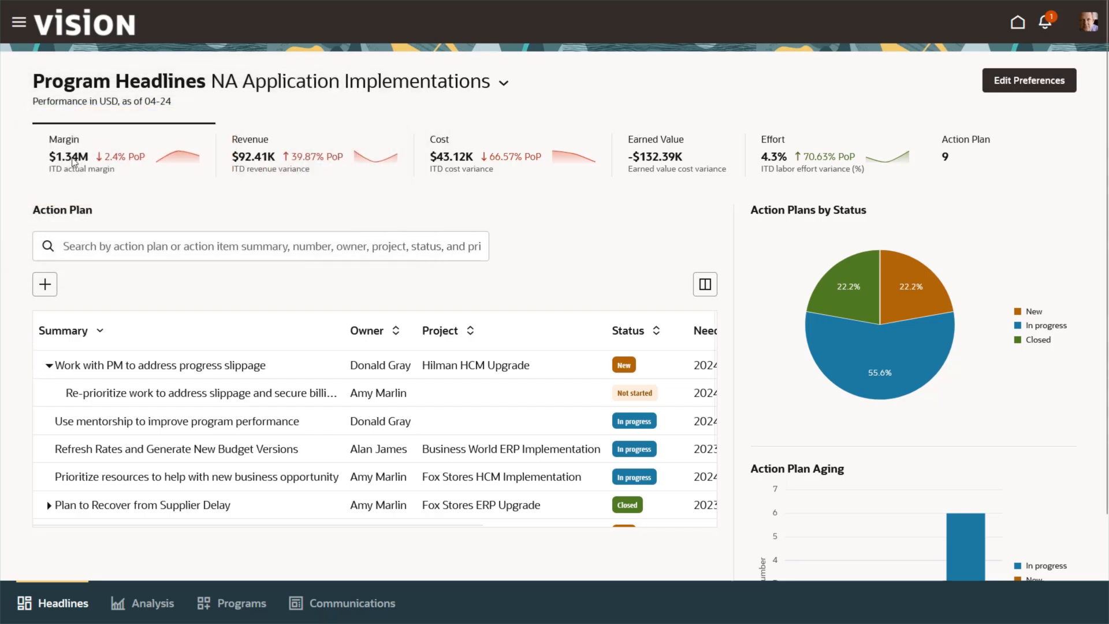
scroll(down, 3)
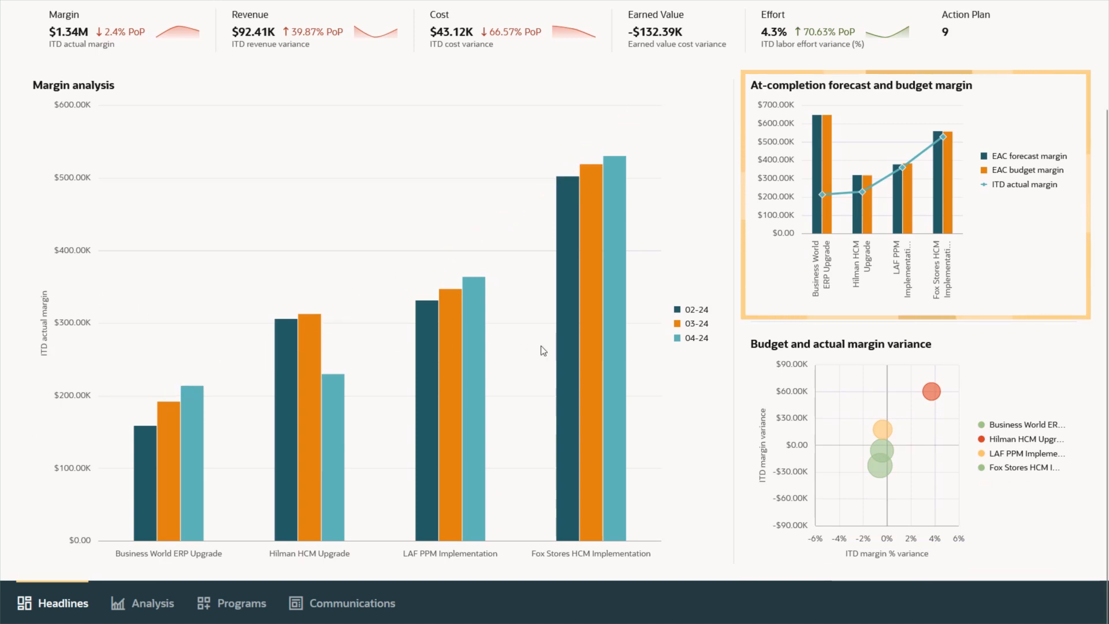
mouse_move(930, 392)
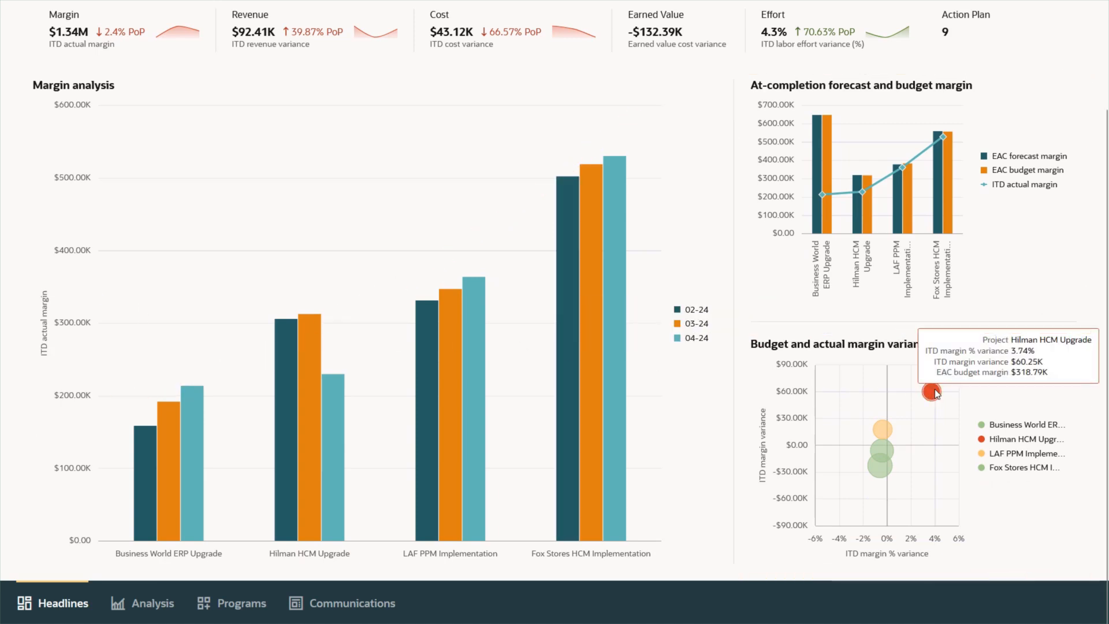
mouse_move(849, 459)
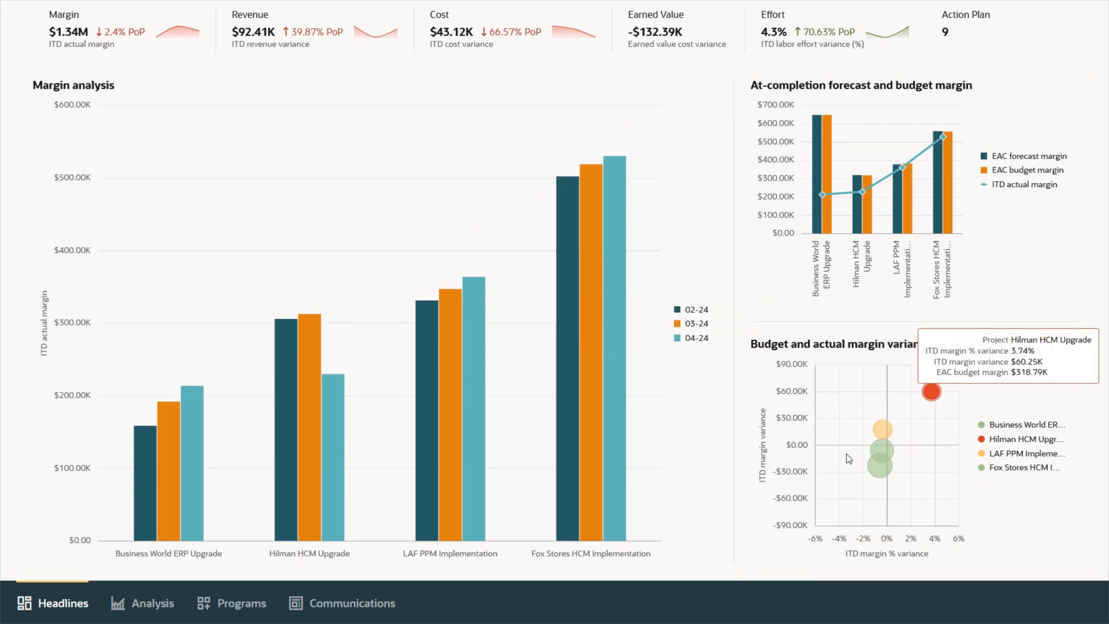
Step: Open the NA Application Implementations program analysis from My Active Programs, then head to its status reports
click(153, 603)
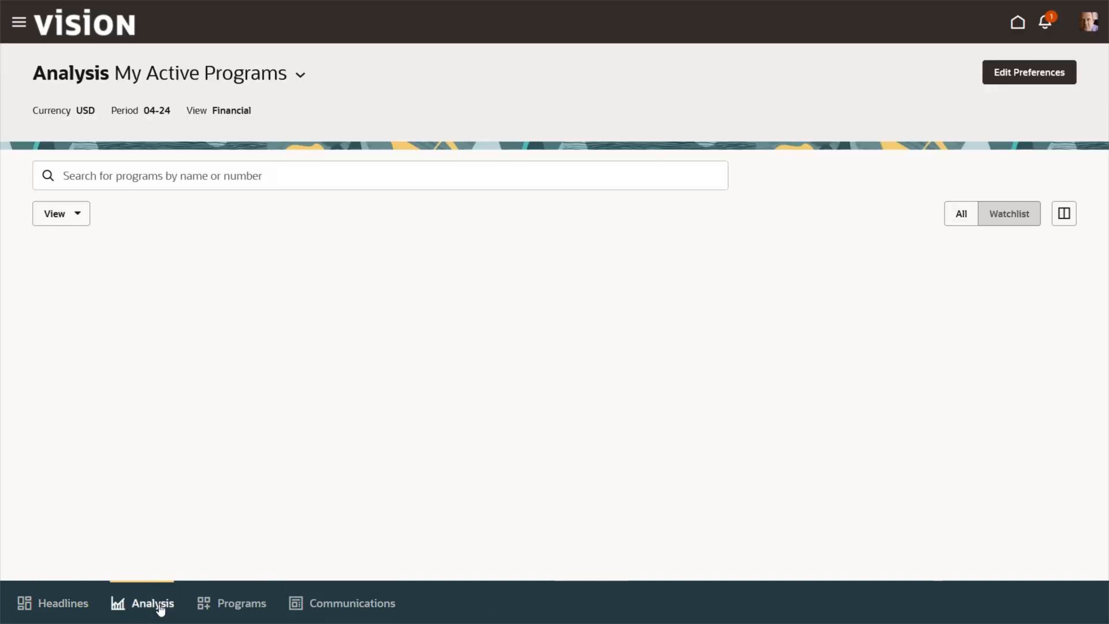
click(153, 603)
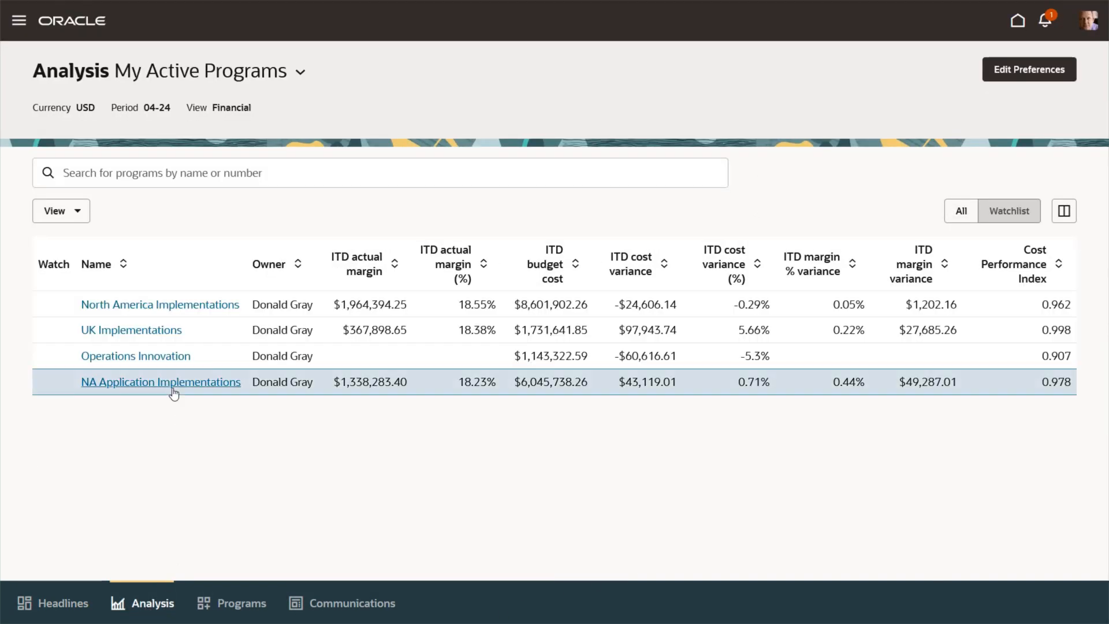
click(160, 383)
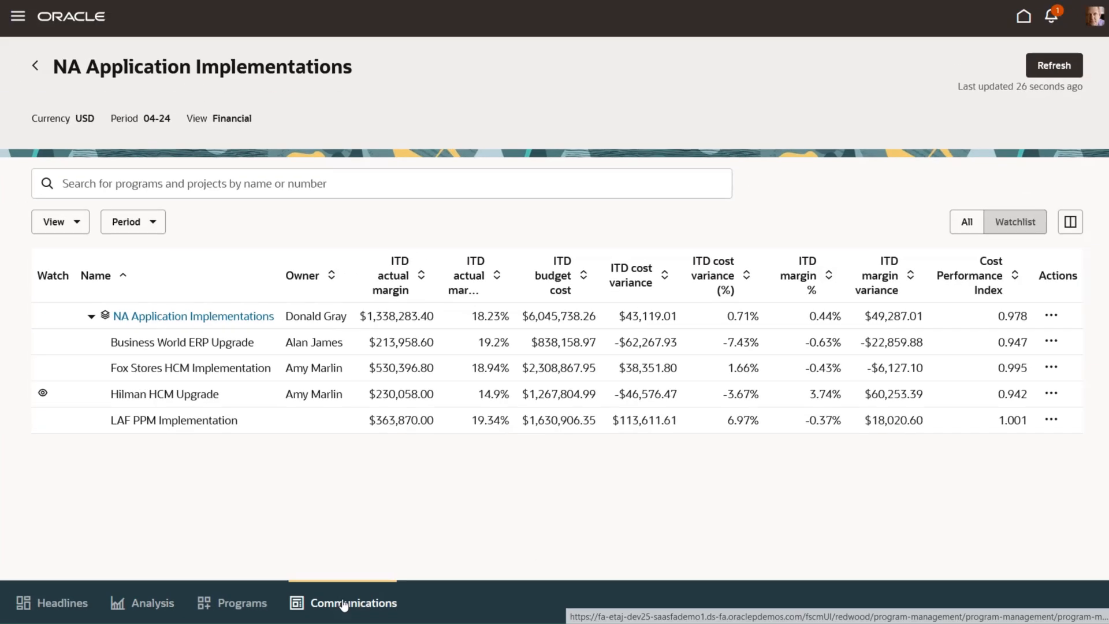
click(342, 603)
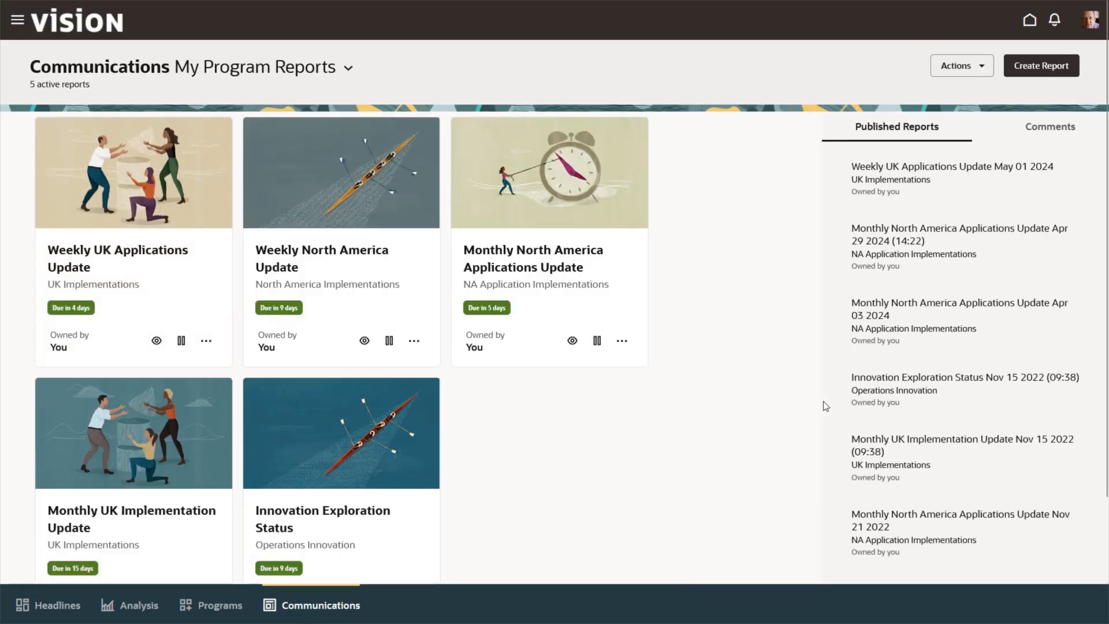
Step: Regenerate the AI executive summary of the Monthly North America Applications Update report
click(1050, 127)
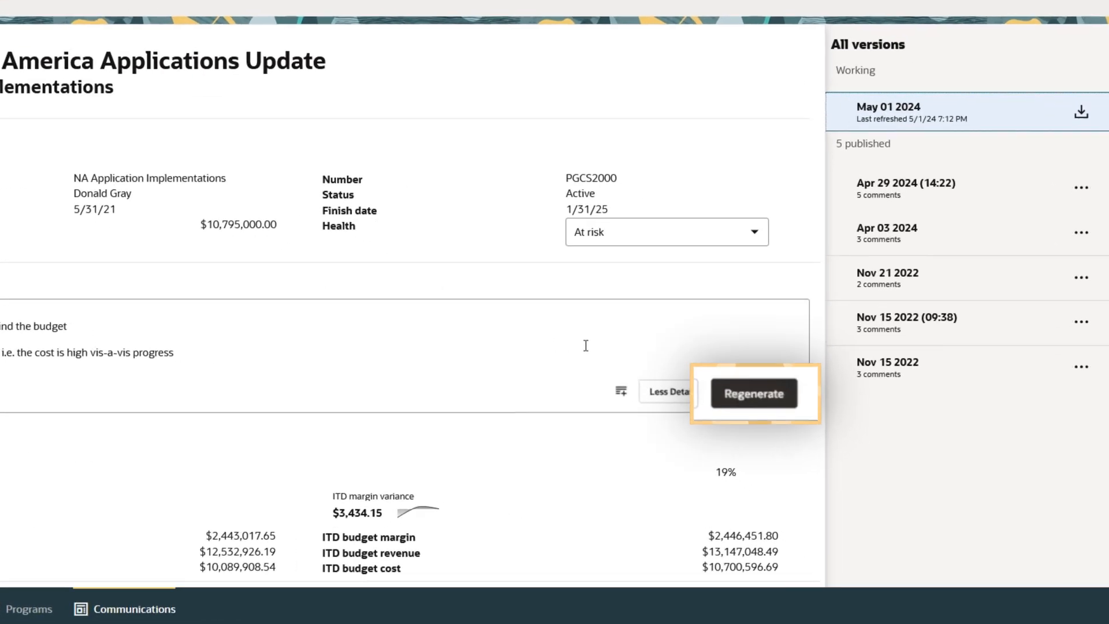
click(753, 392)
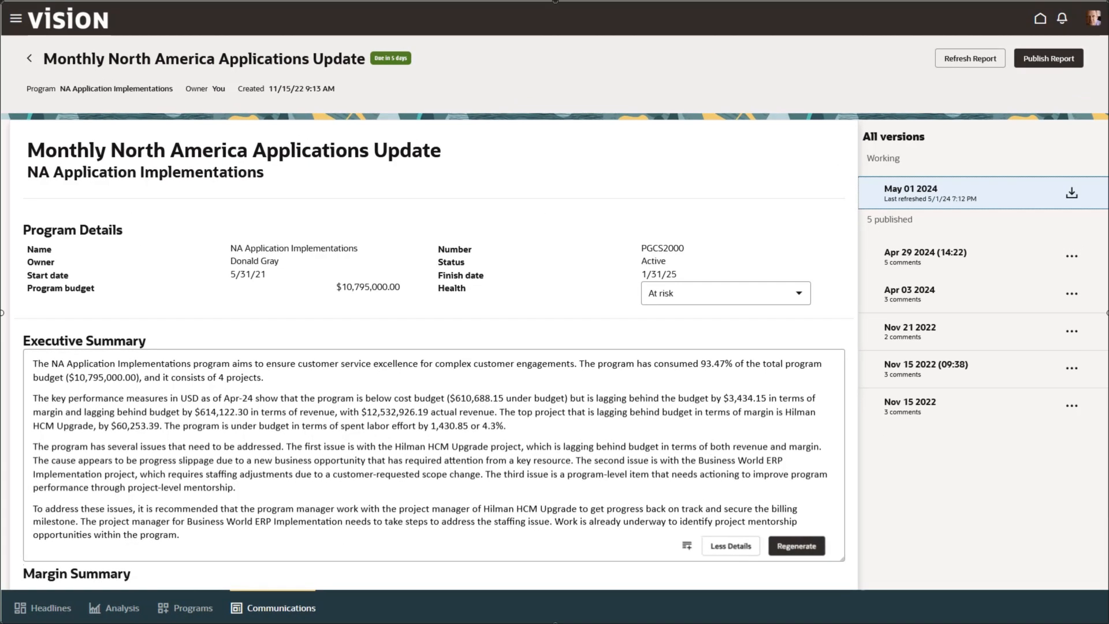
click(796, 546)
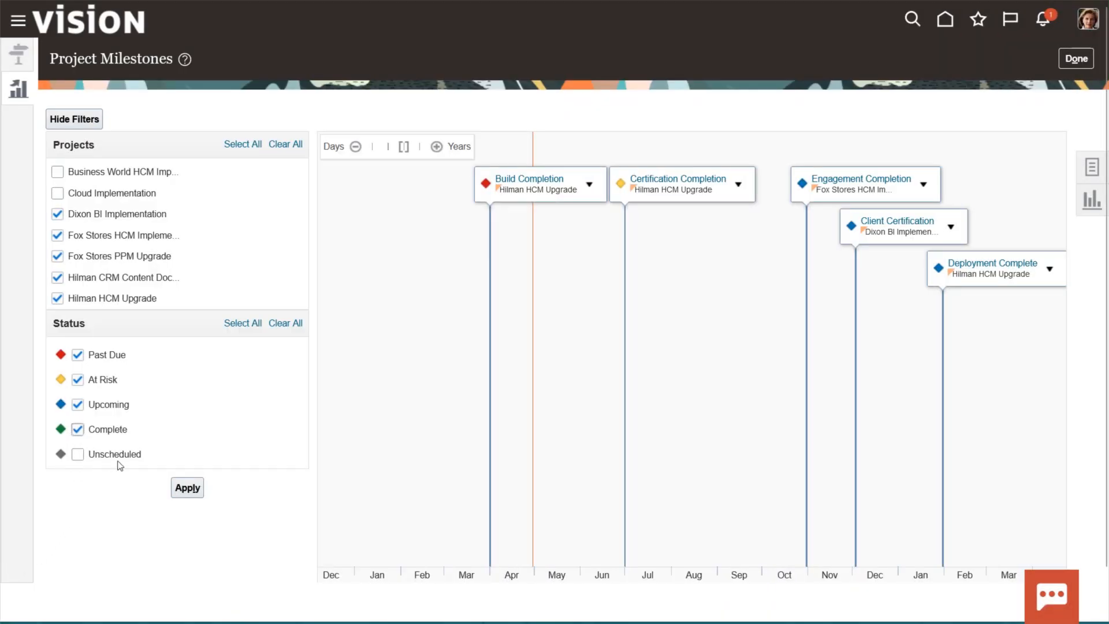
Step: Hide the milestone filters to widen the Project Milestones timeline, then select the Hilman HCM Upgrade project
click(187, 488)
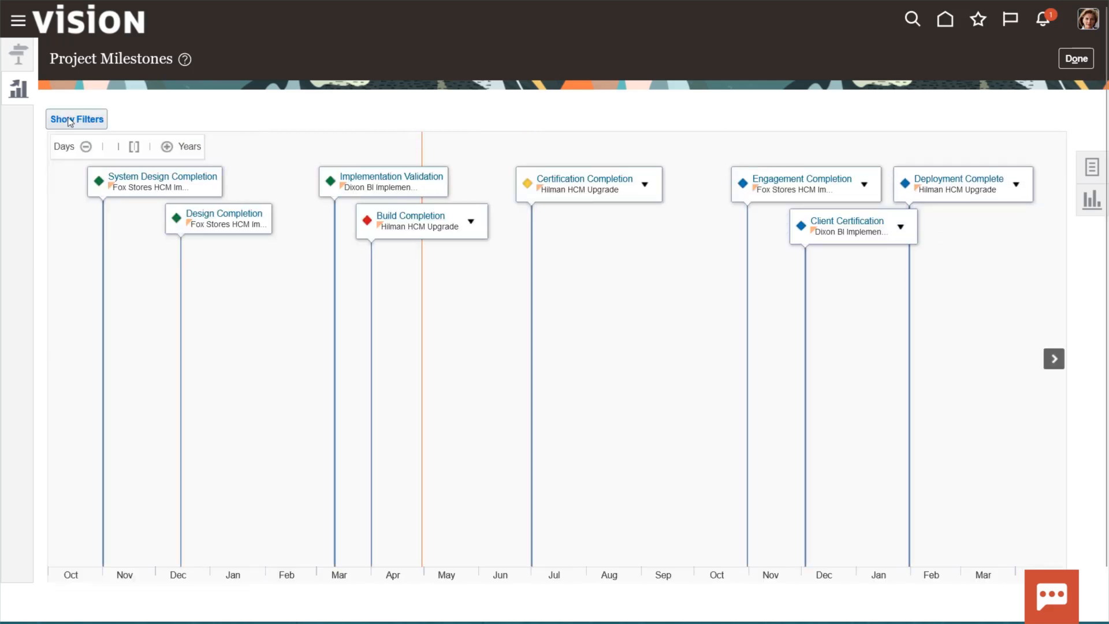
click(409, 216)
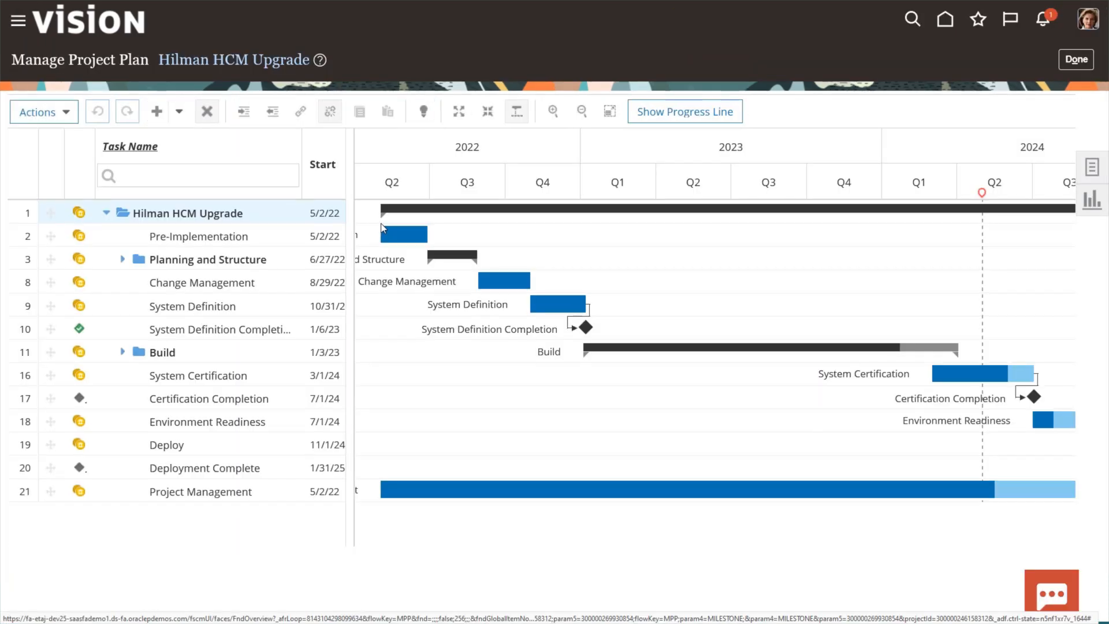
Step: Zoom the Hilman HCM Upgrade plan out through 2025, expand the Build phase and highlight the critical path
click(581, 111)
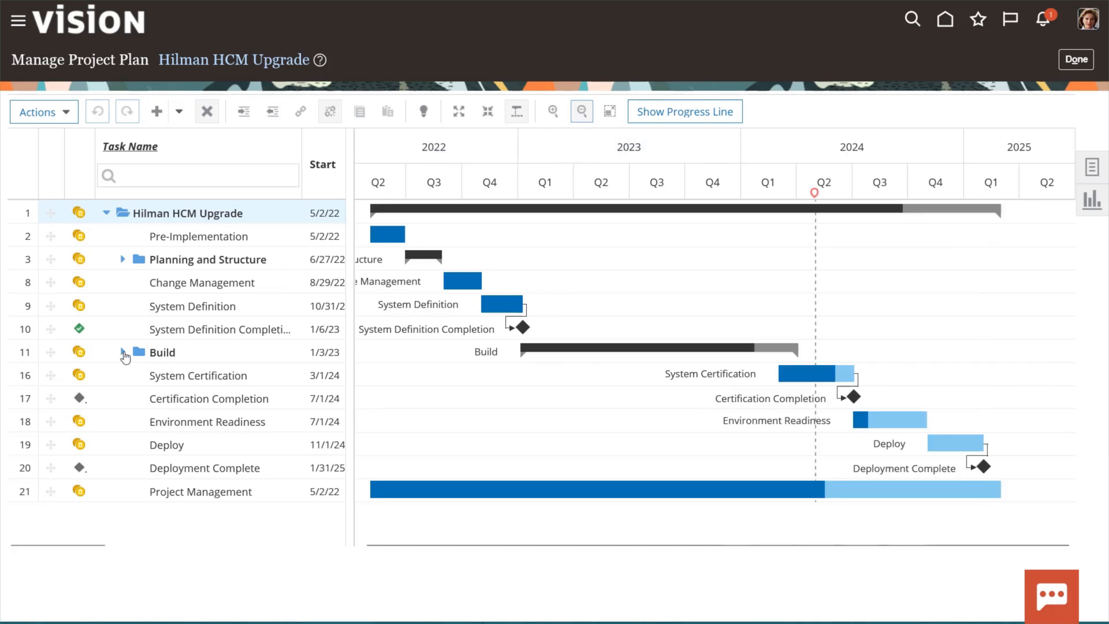
click(123, 352)
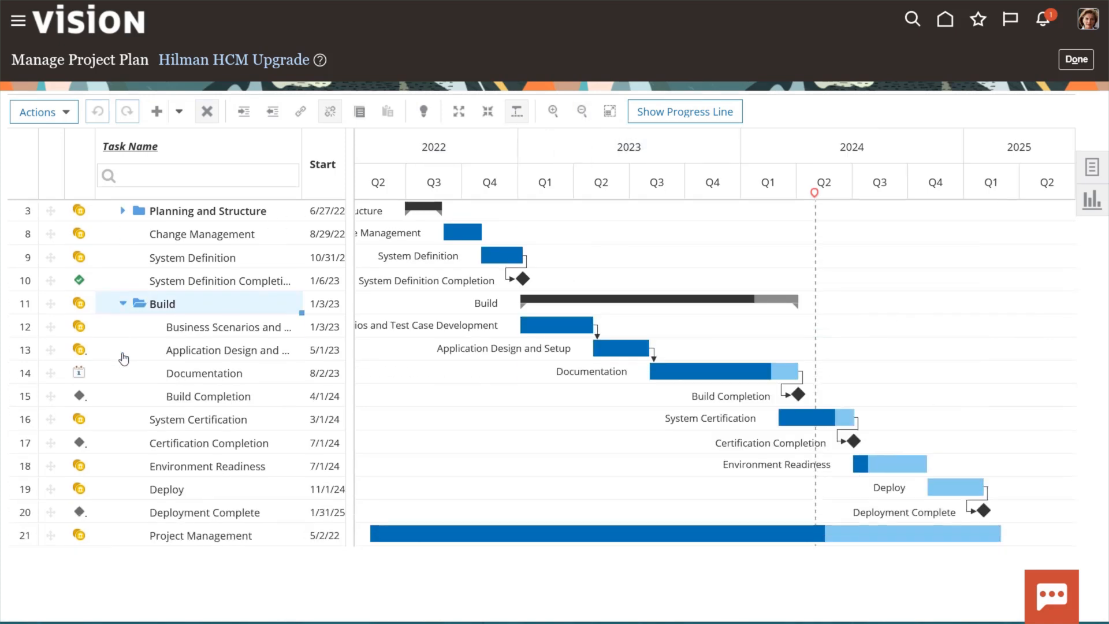
mouse_move(422, 111)
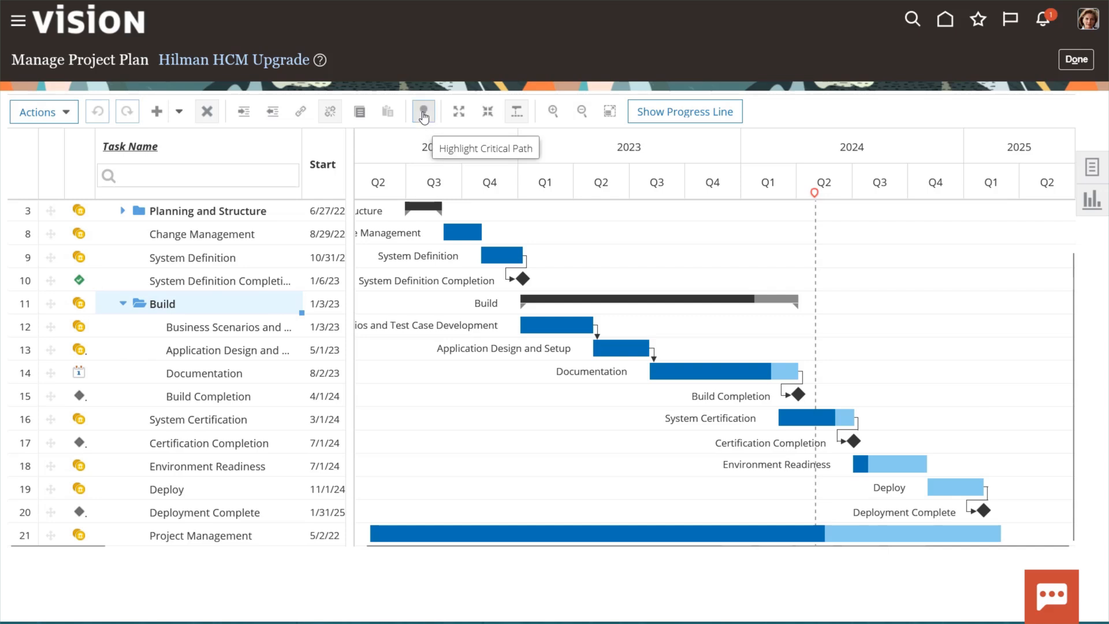
click(422, 111)
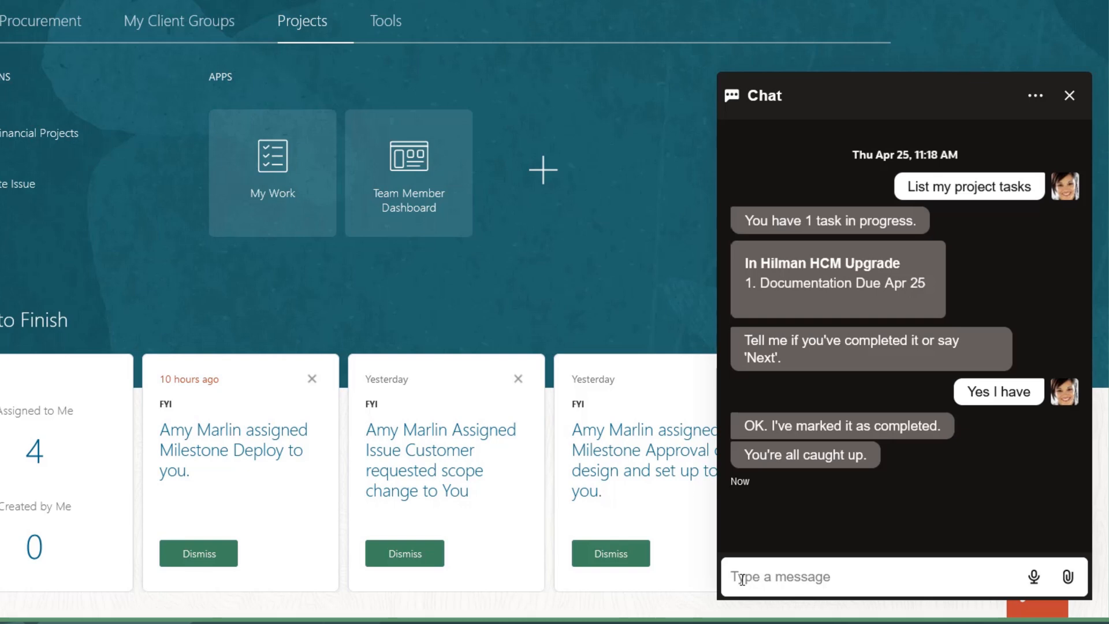
Step: Ask the chat assistant to 'Add 4 hours to today' and answer that the Deploy task gets them
text(Add 4 hours to today)
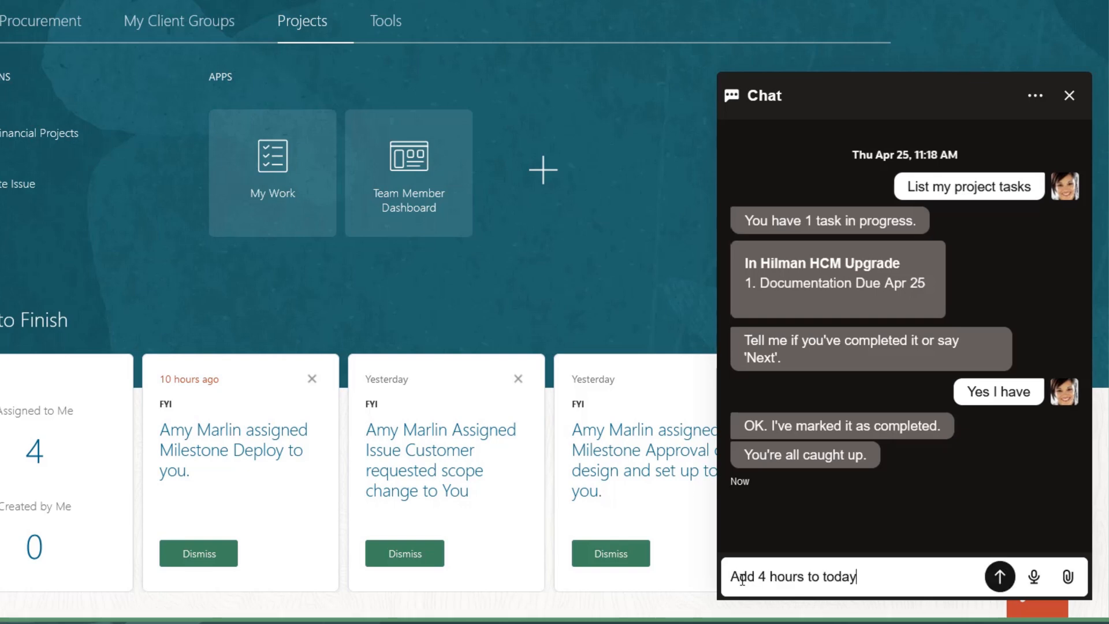
click(999, 576)
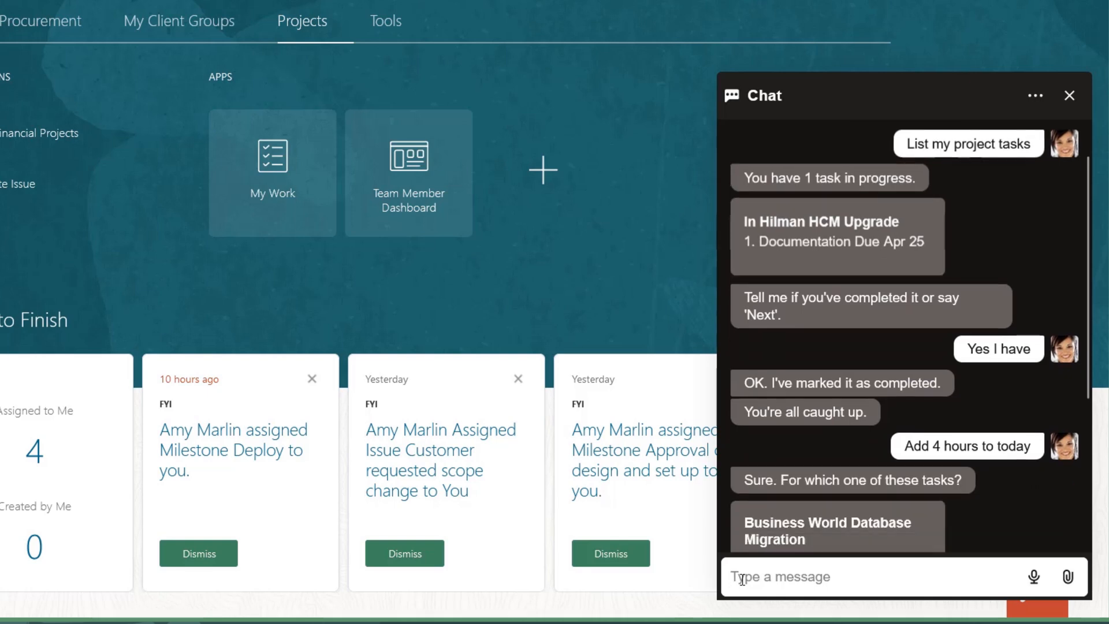
text(Deplo)
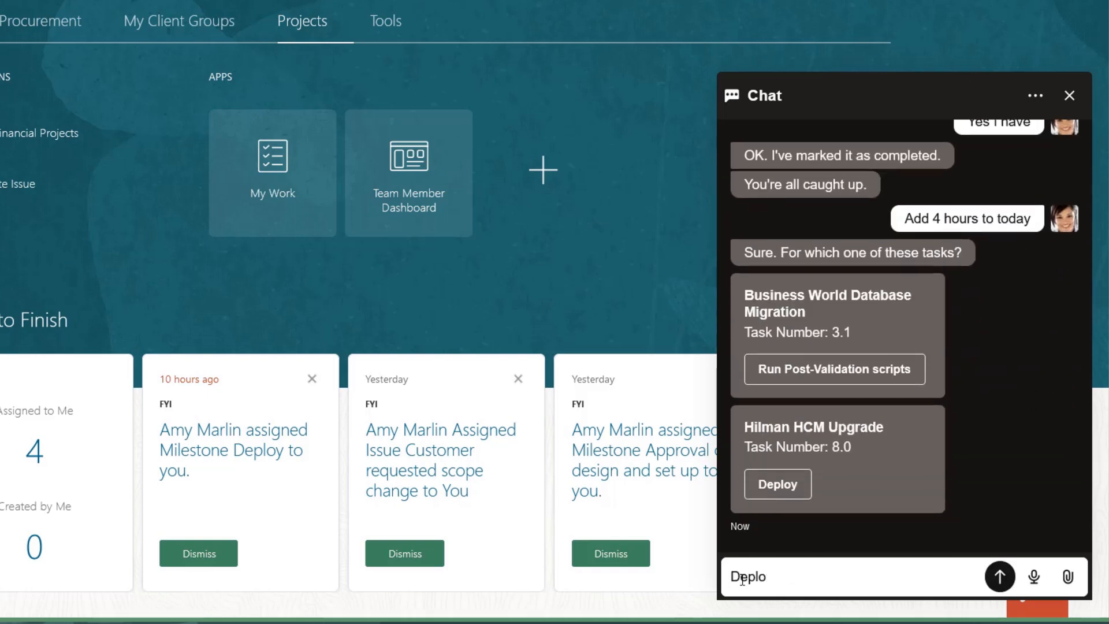
click(998, 576)
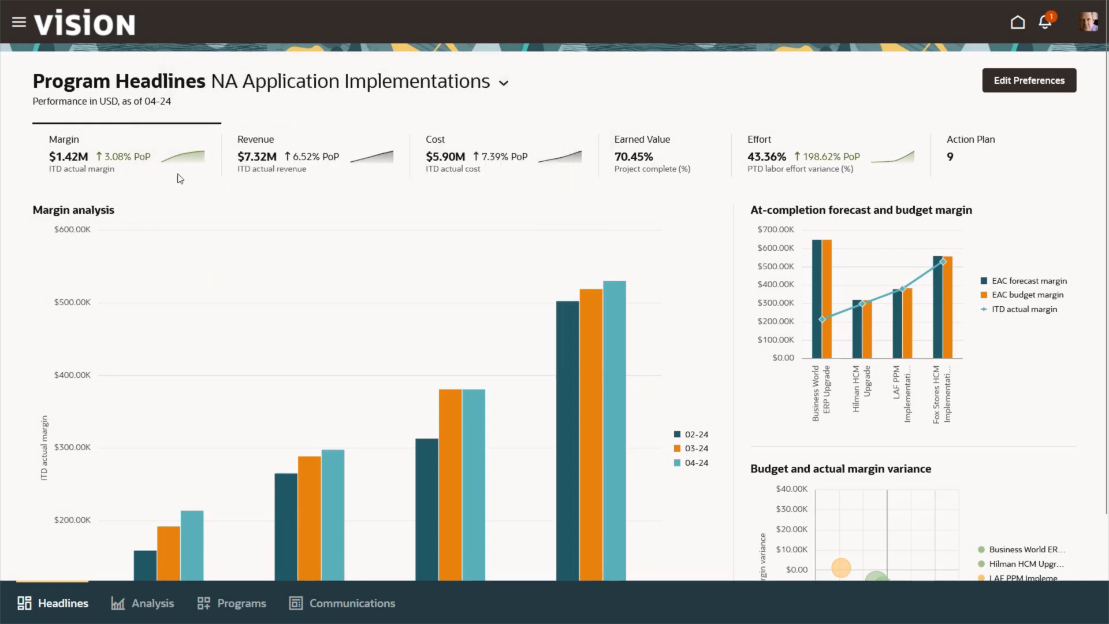
mouse_move(183, 170)
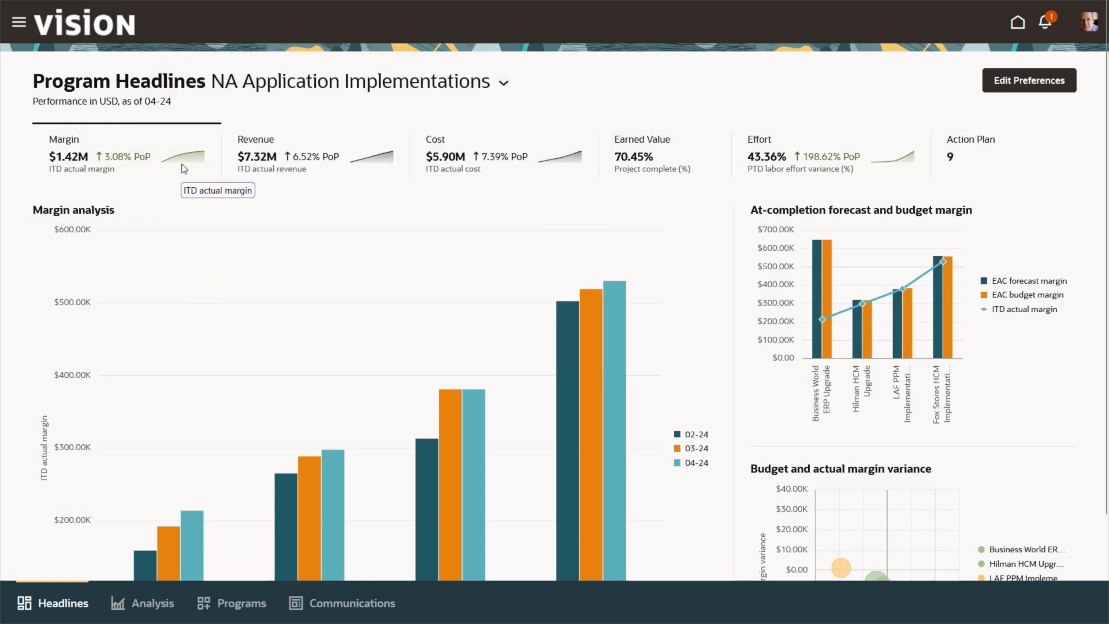
Step: Scroll the headlines down to the Budget and actual margin variance chart
scroll(down, 3)
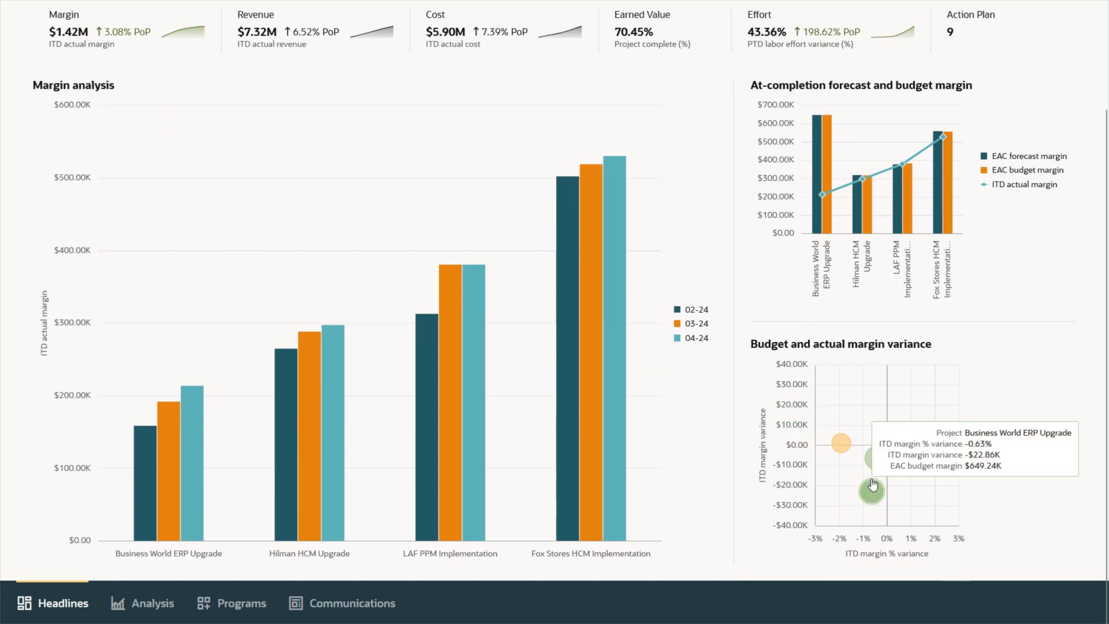
mouse_move(880, 468)
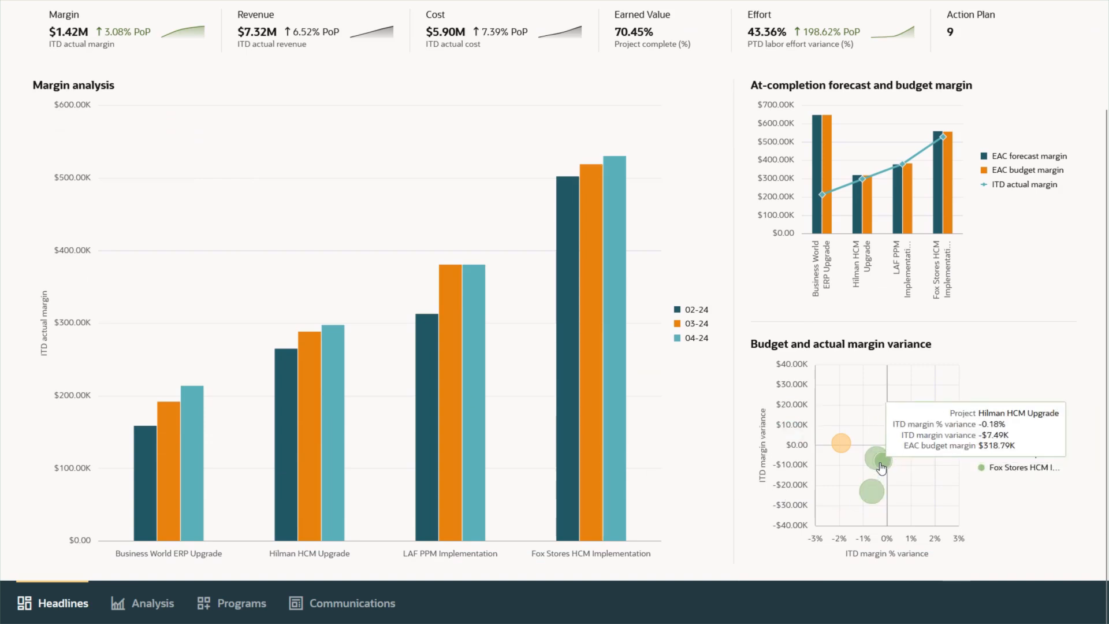